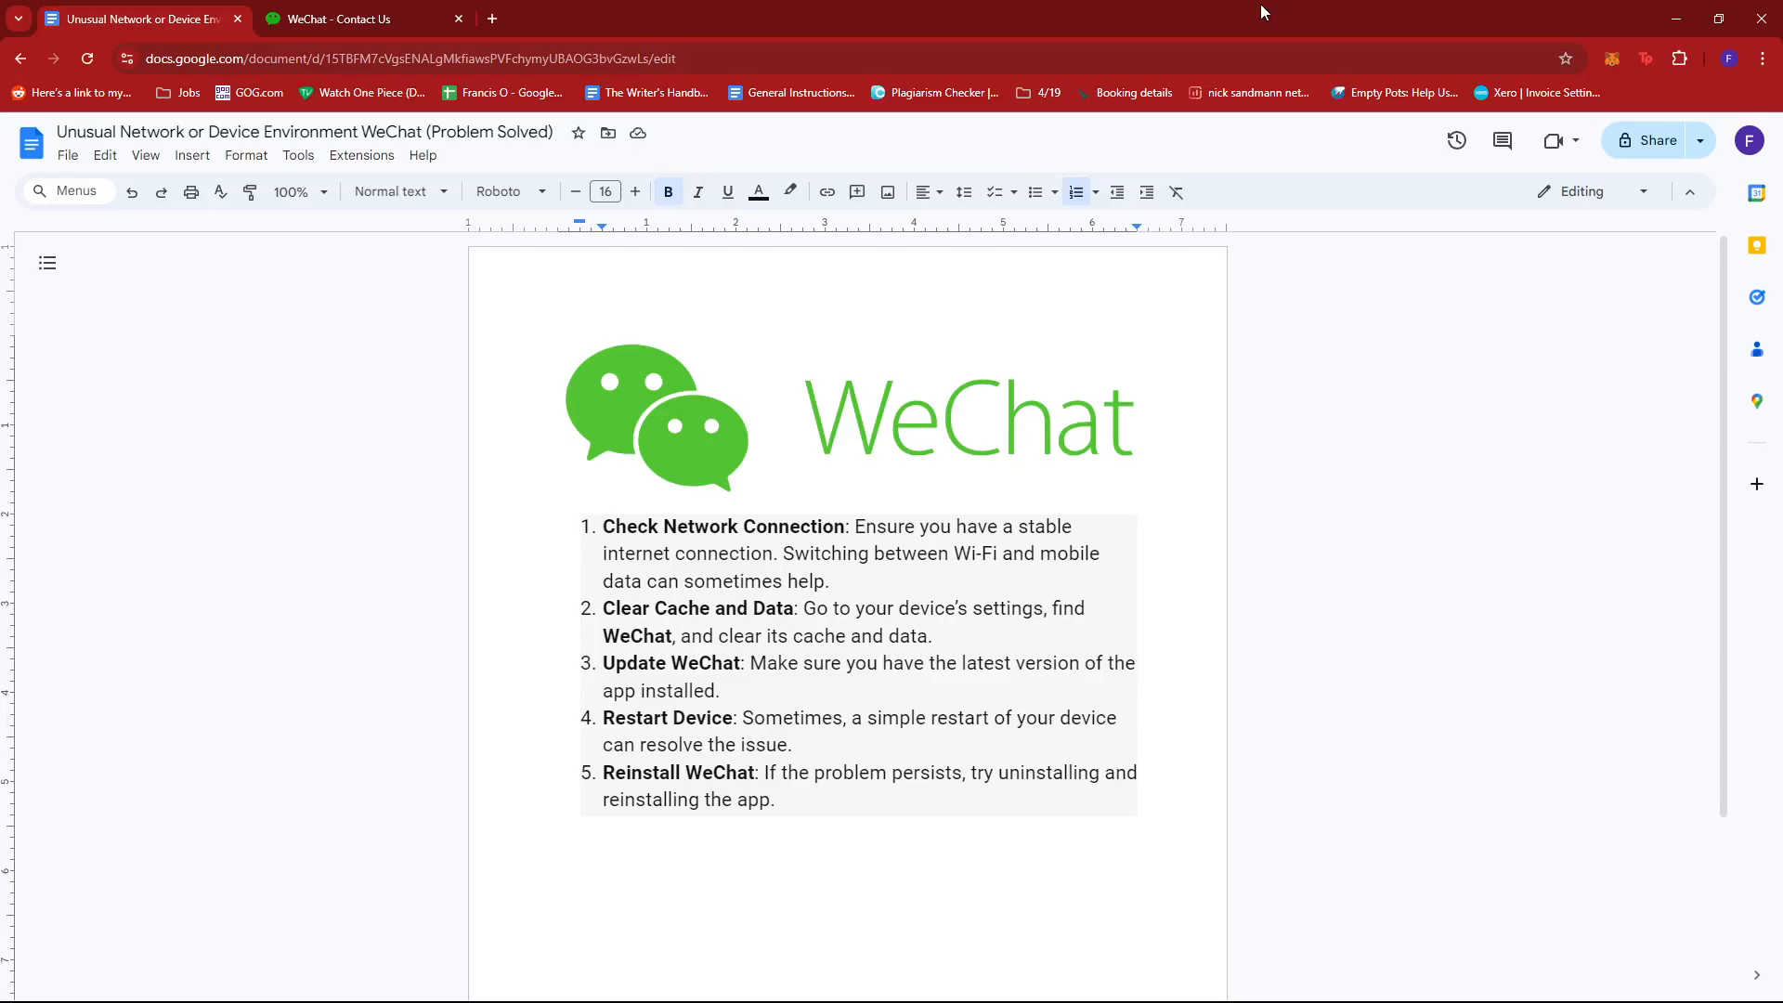
mouse_move(1583, 353)
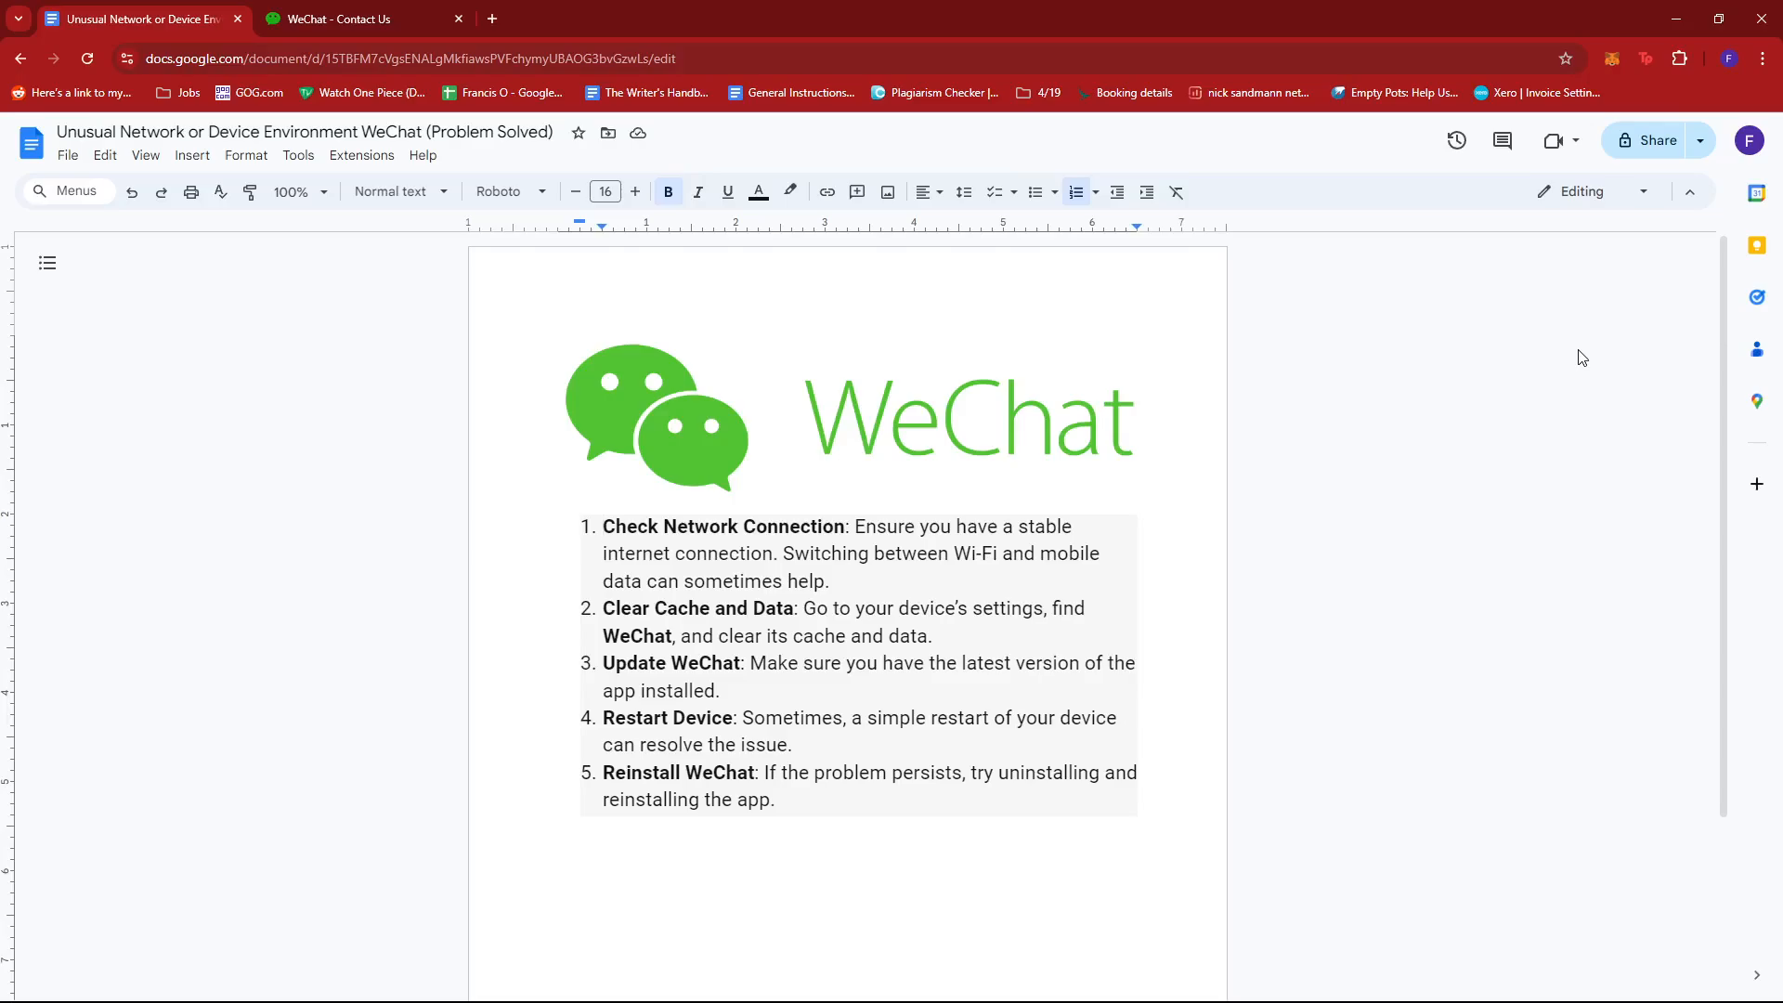
mouse_move(929, 546)
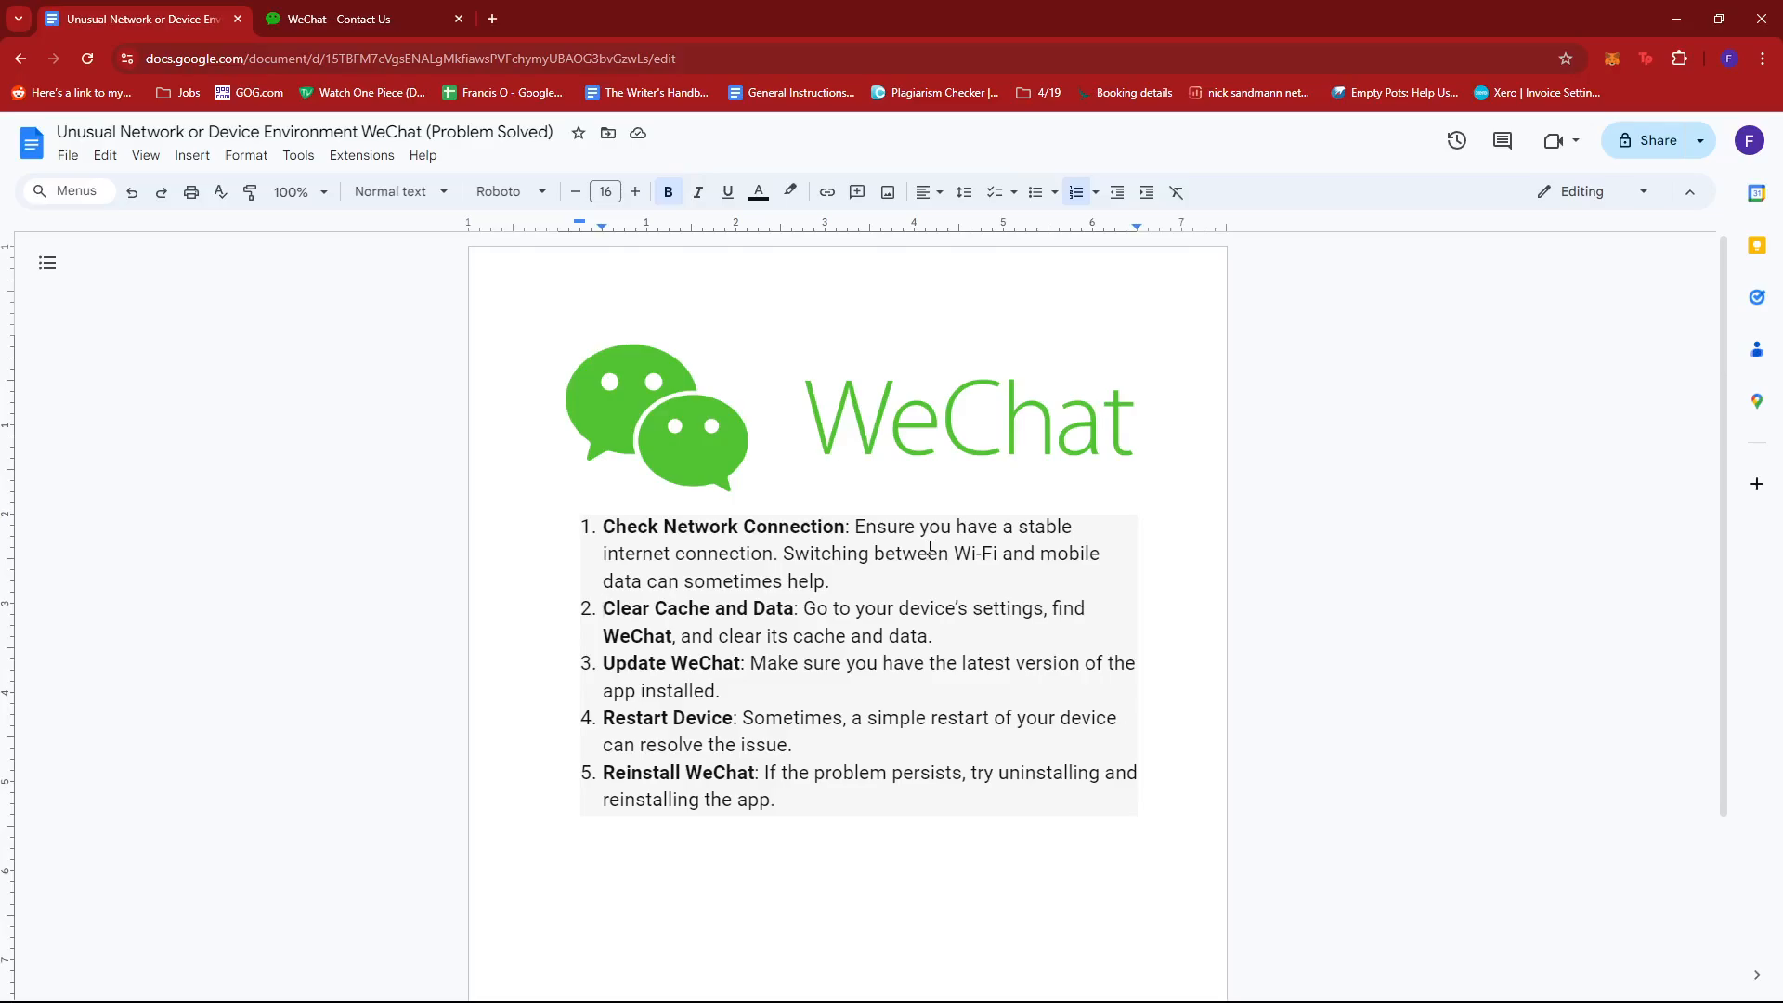
mouse_move(1248, 346)
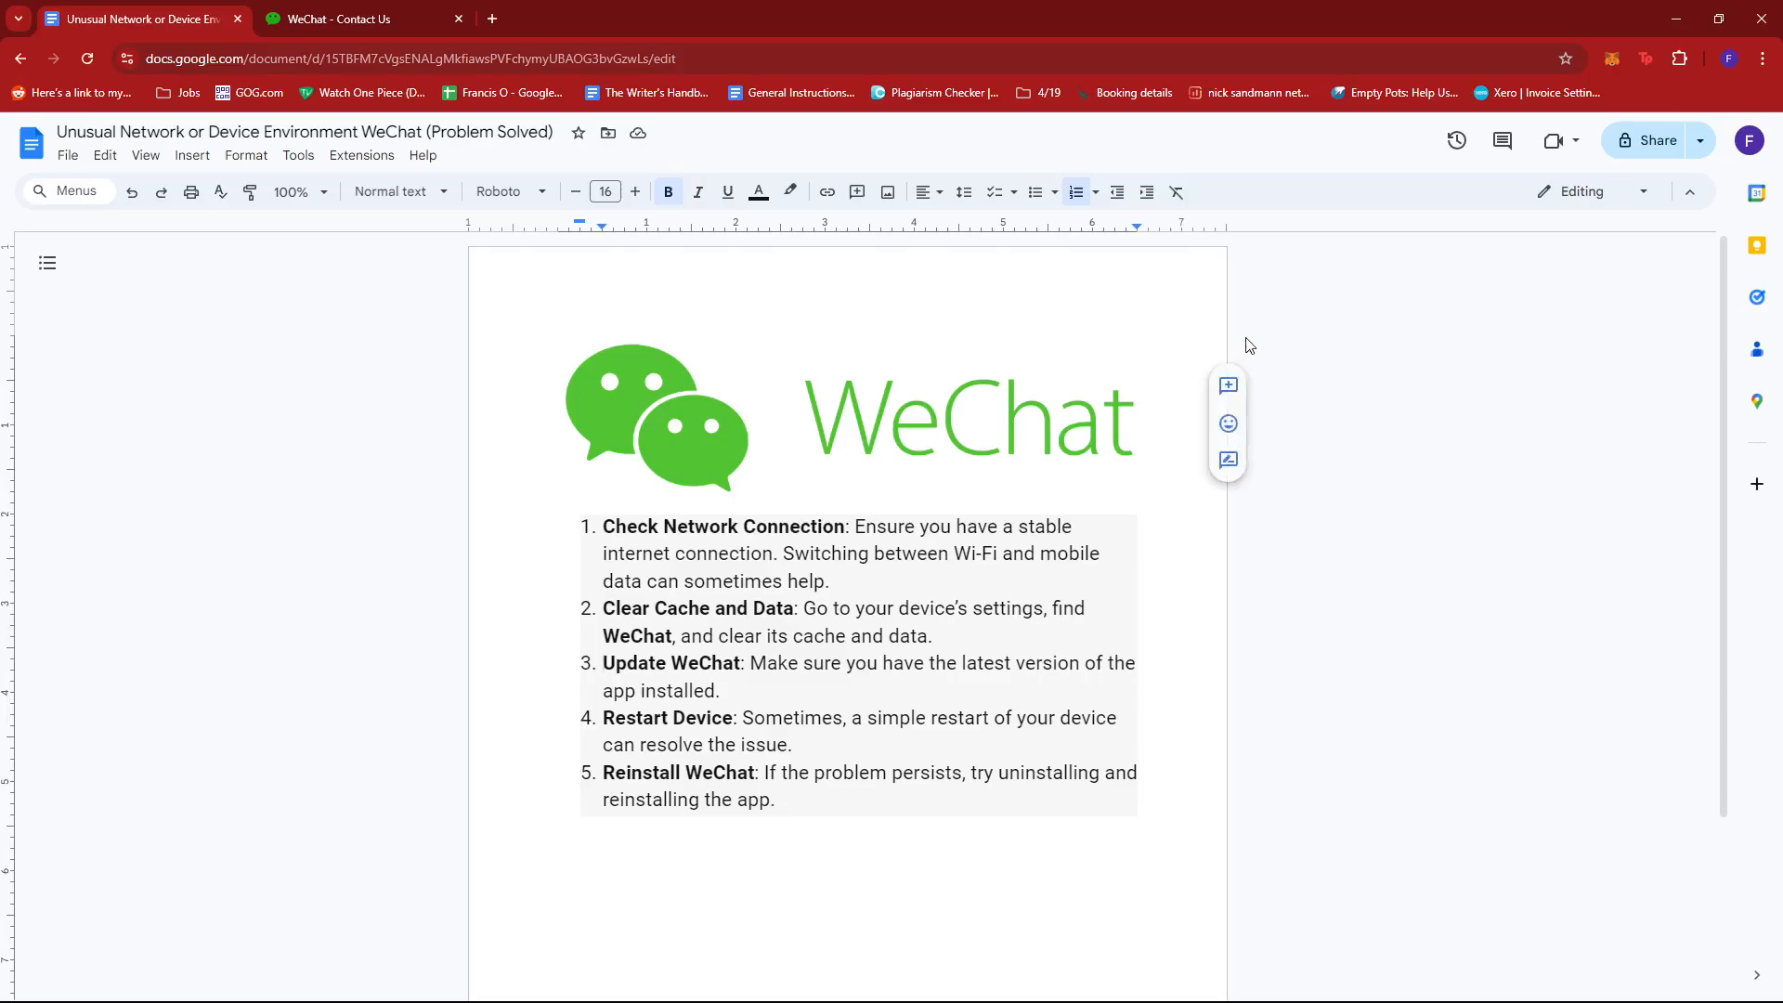
mouse_move(1475, 309)
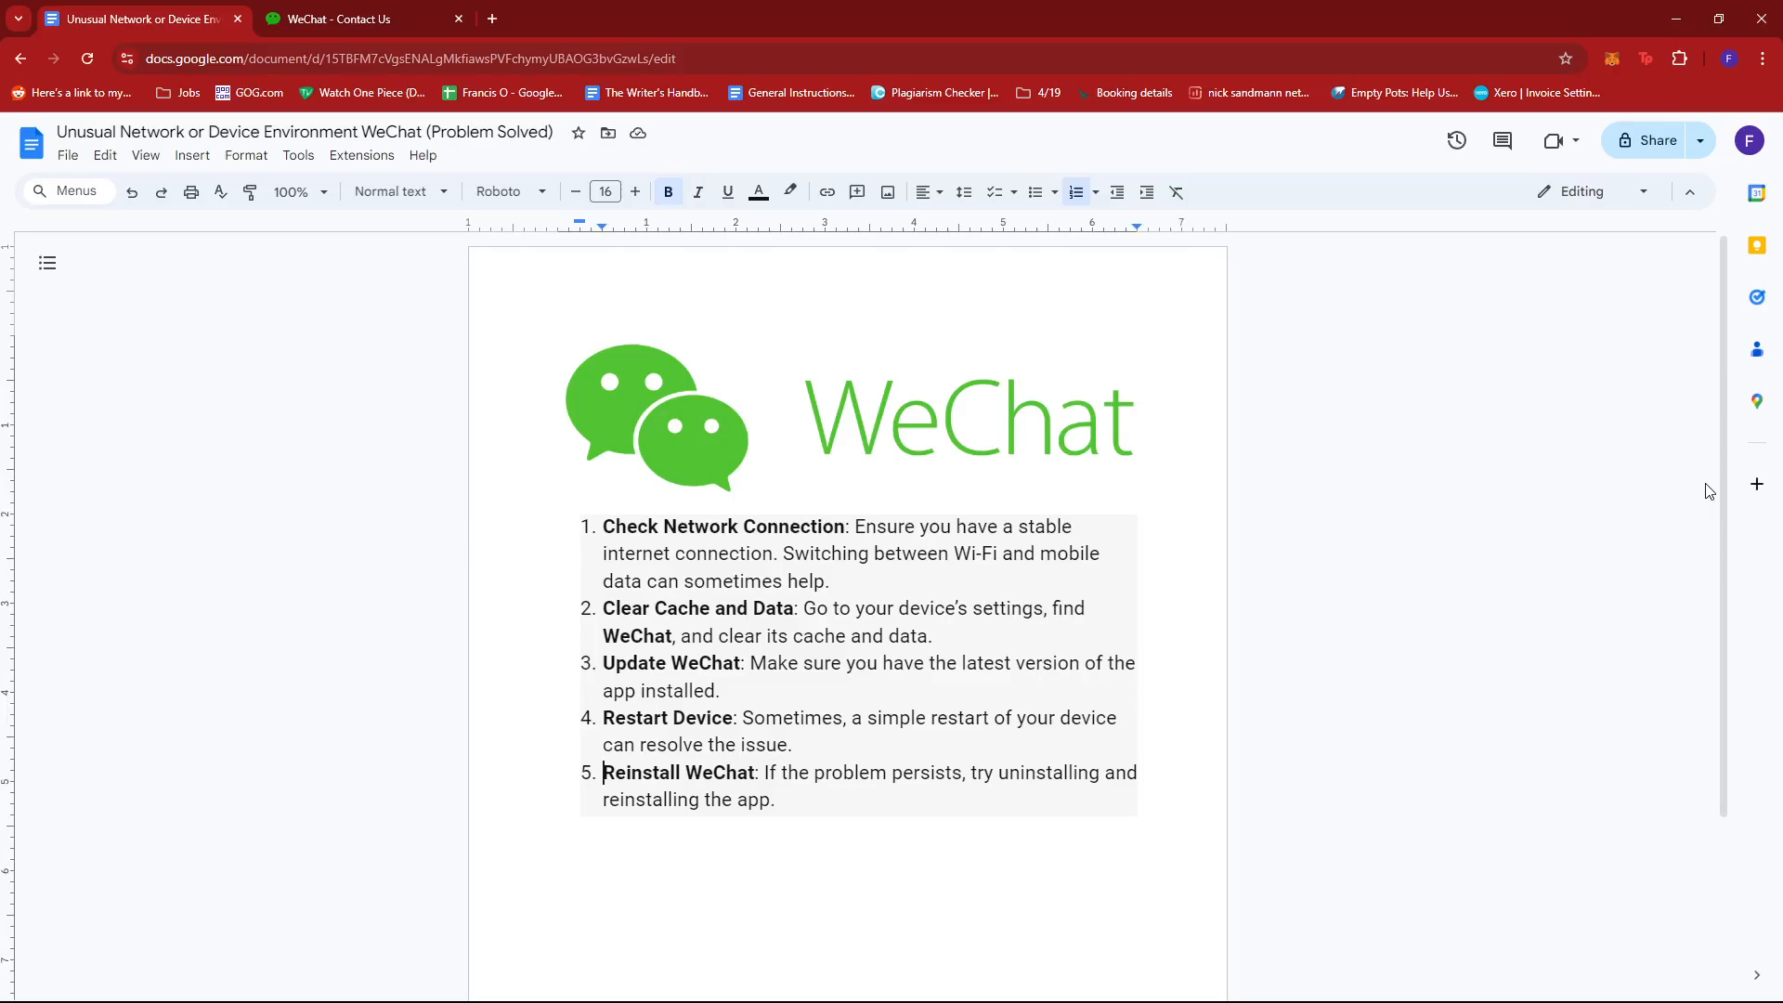
mouse_move(951, 644)
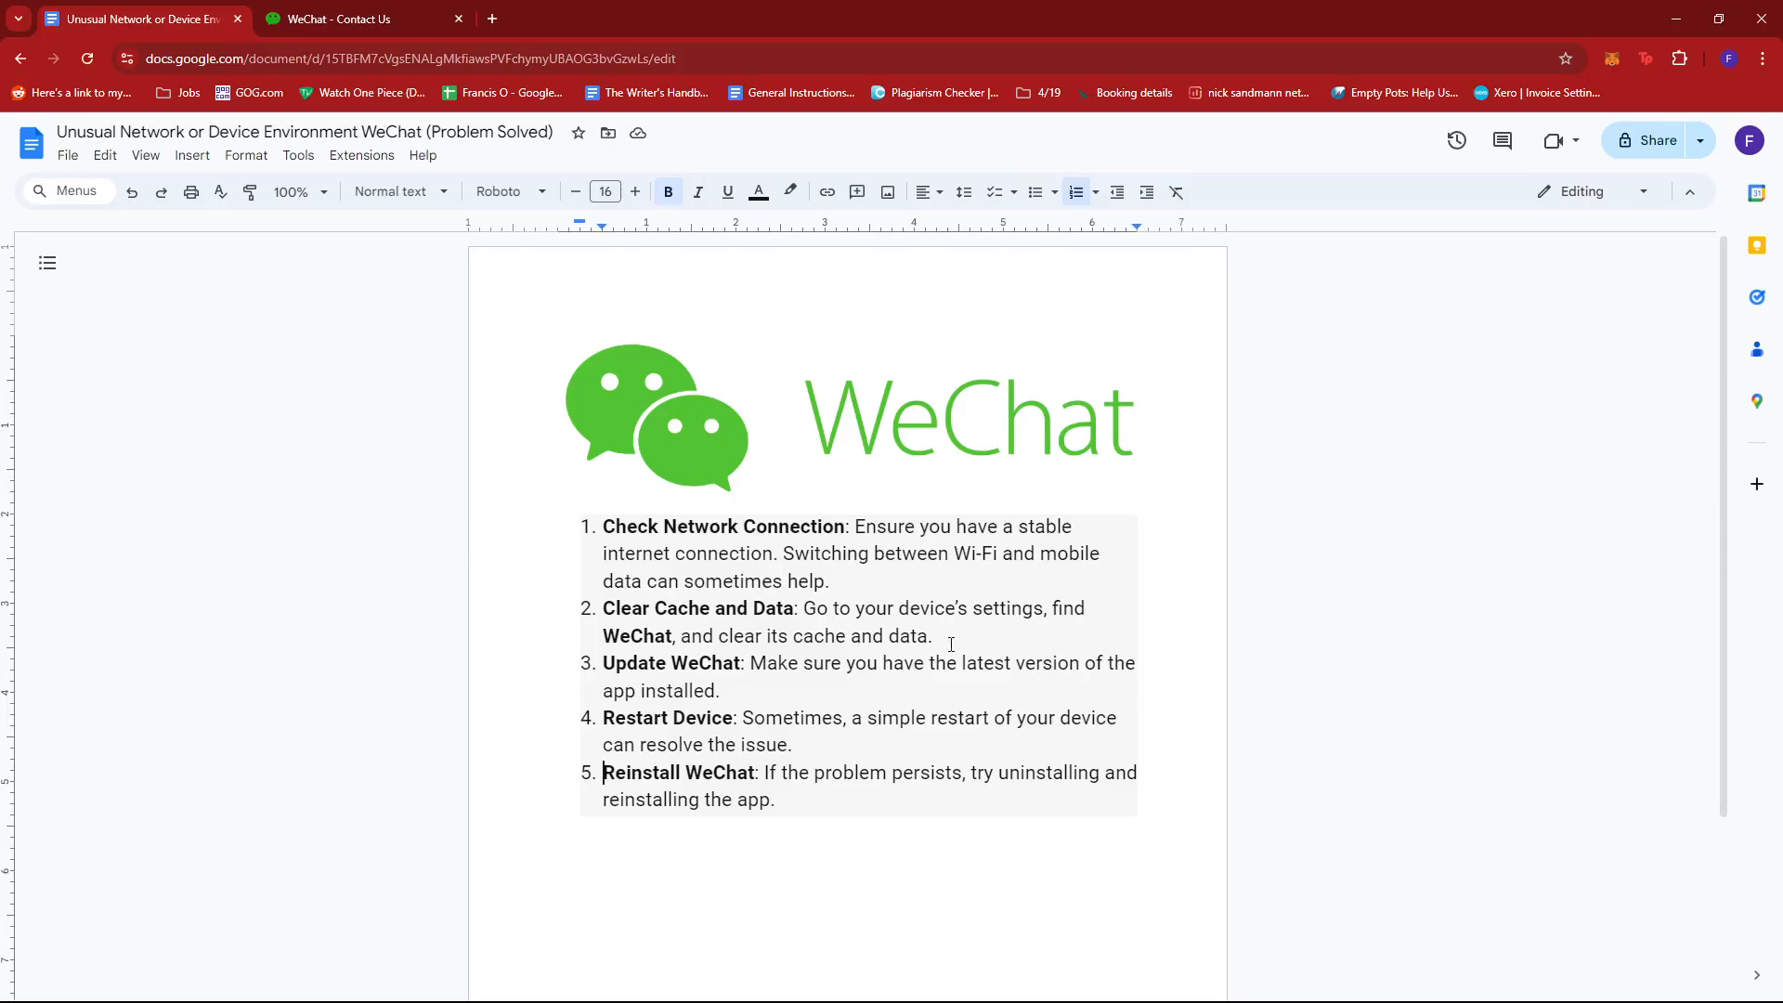
click(341, 18)
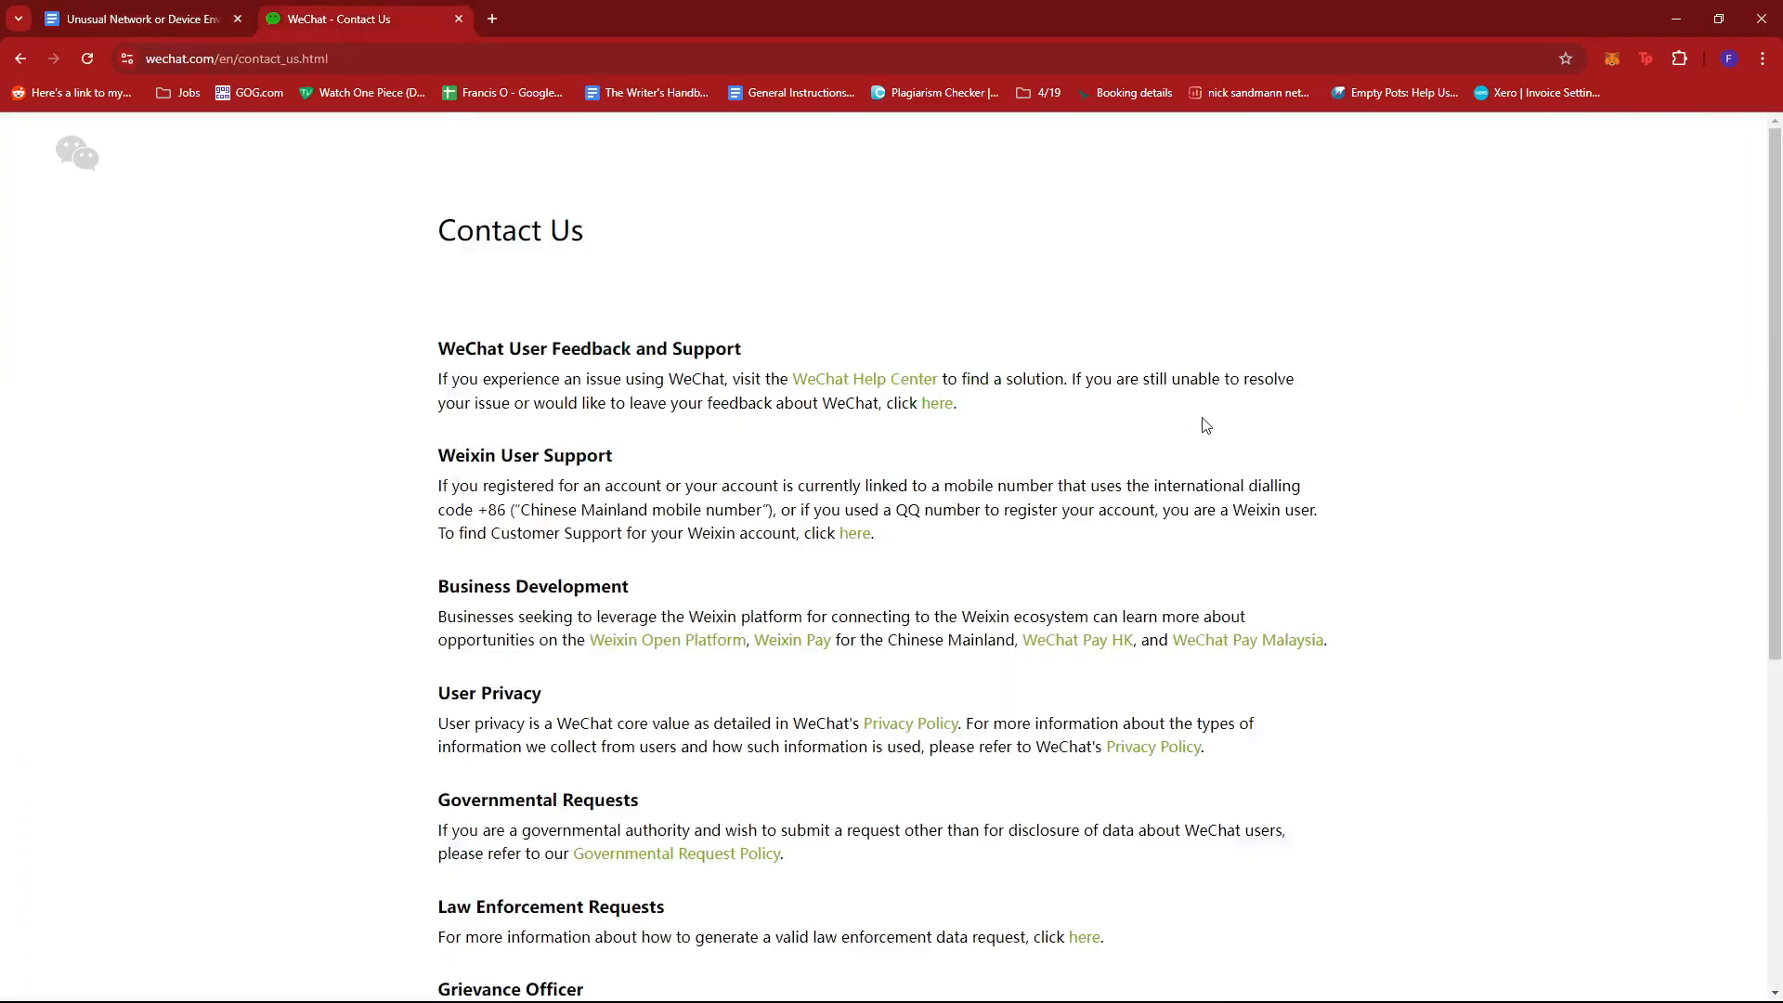
mouse_move(240, 448)
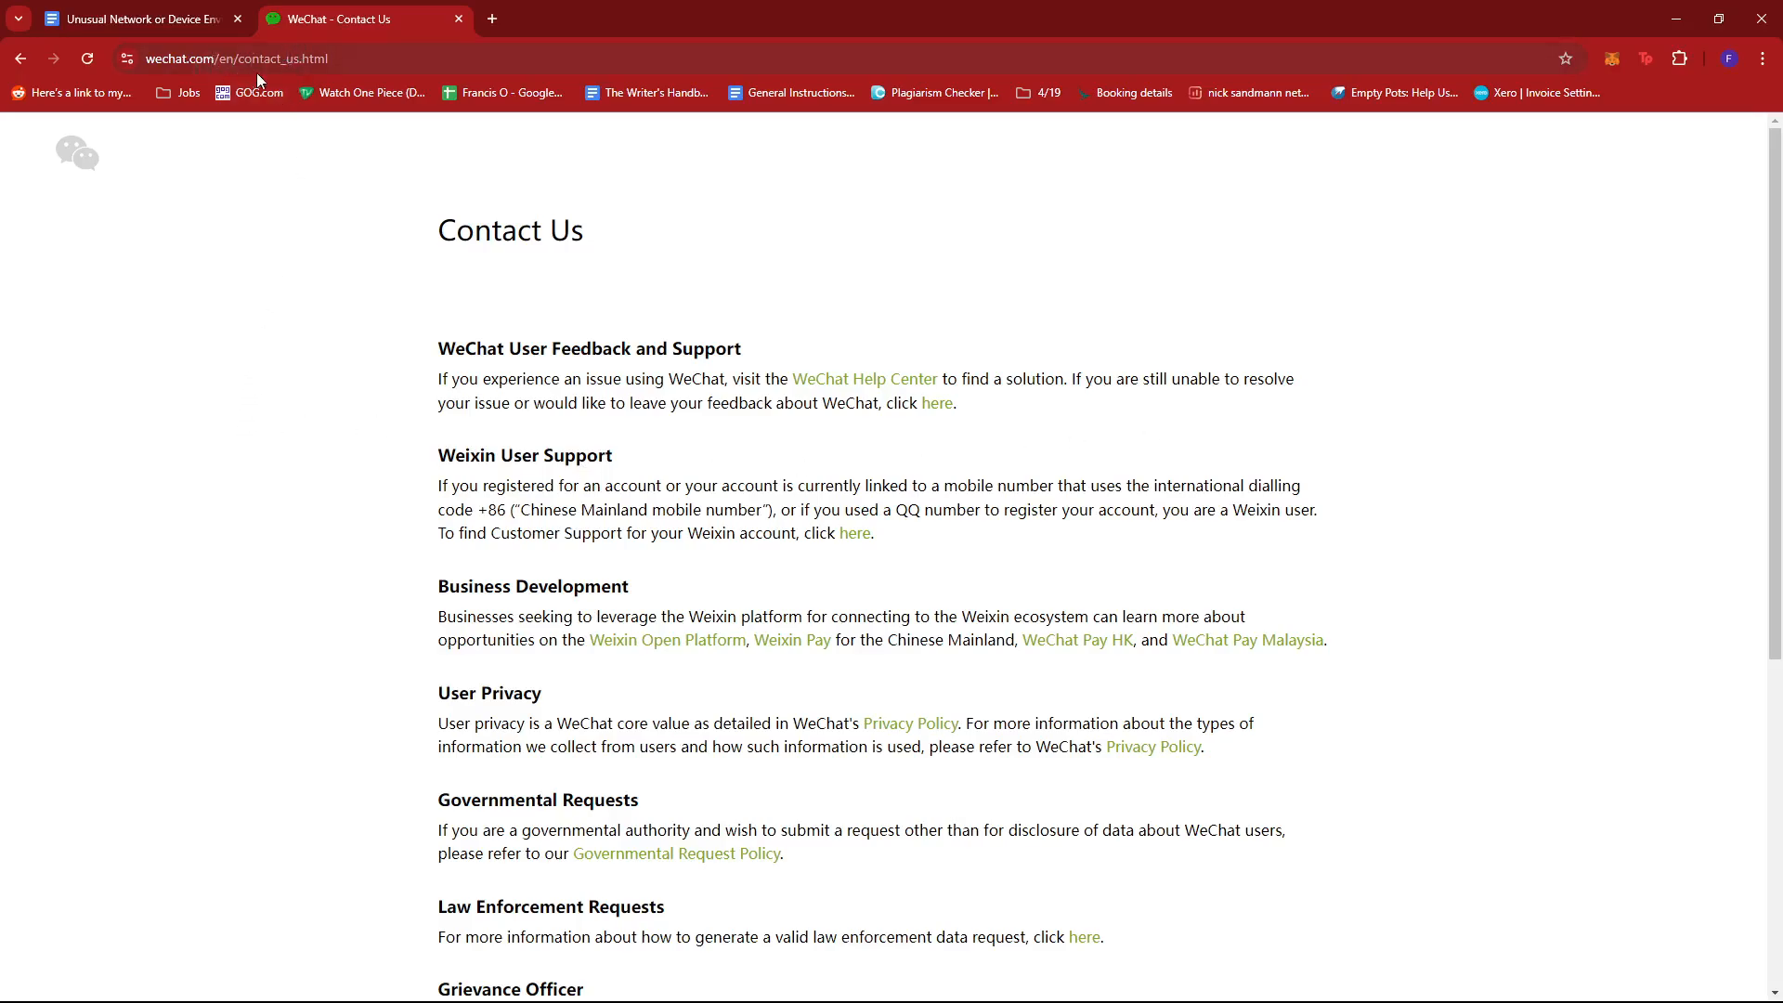
mouse_move(507, 273)
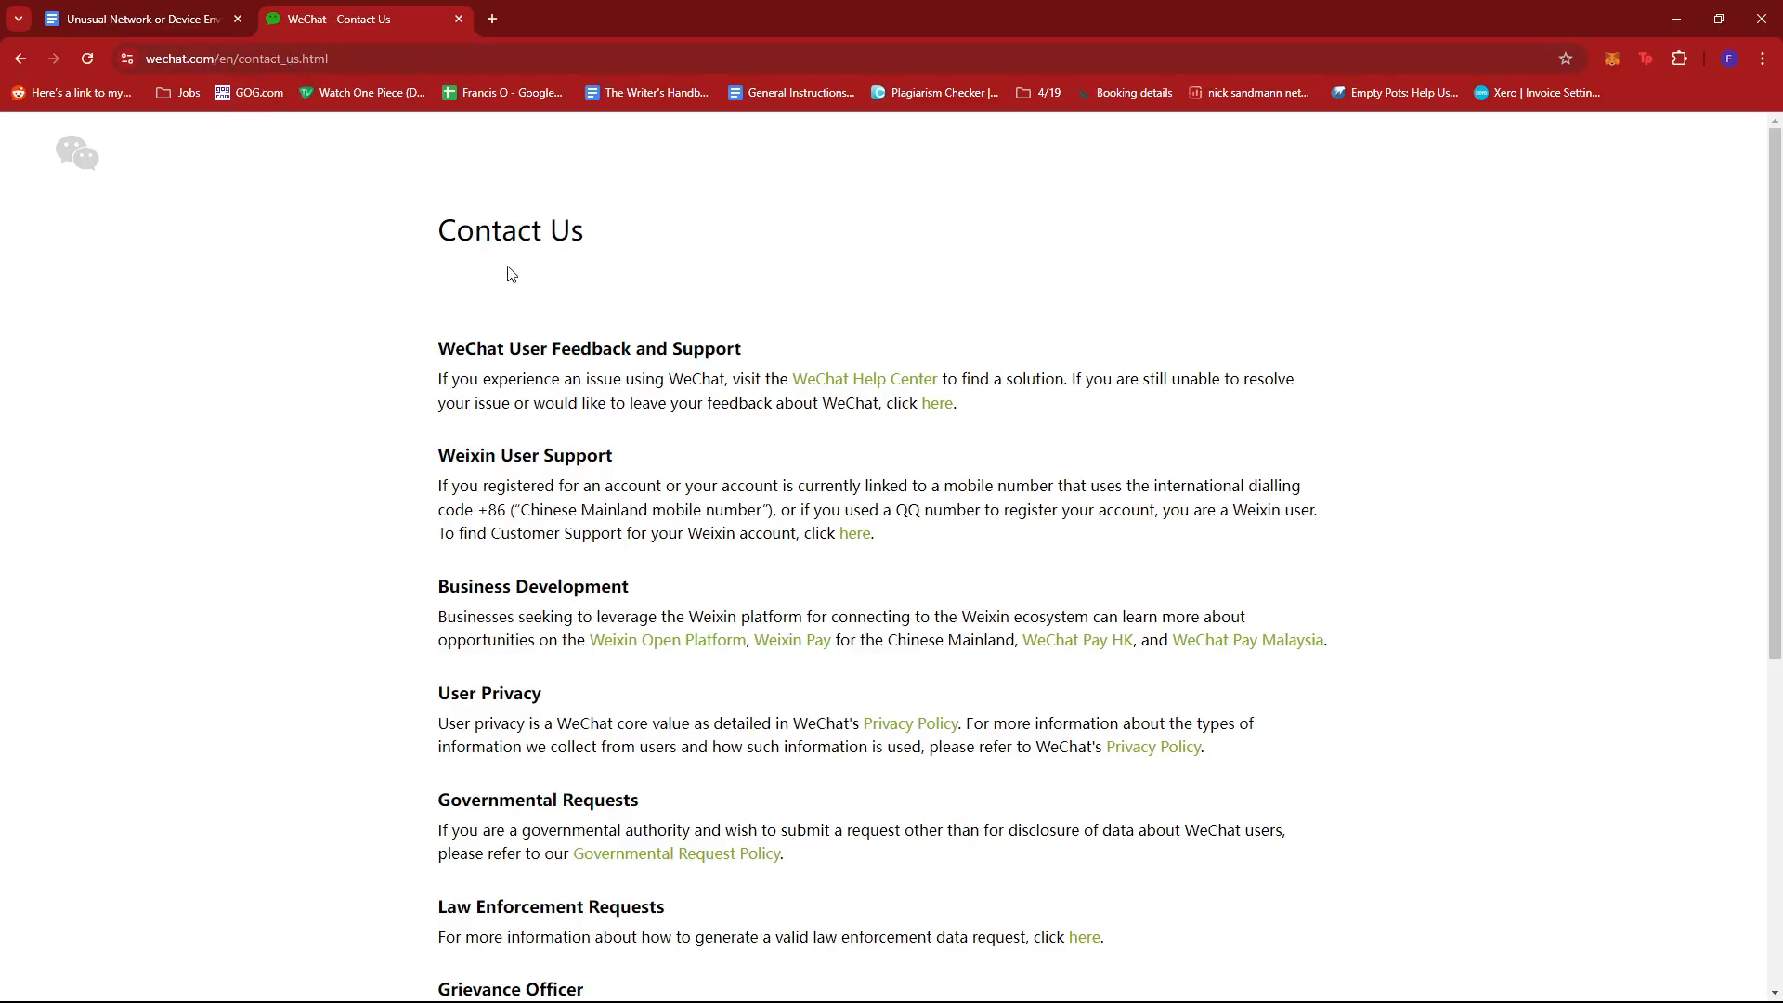
click(135, 19)
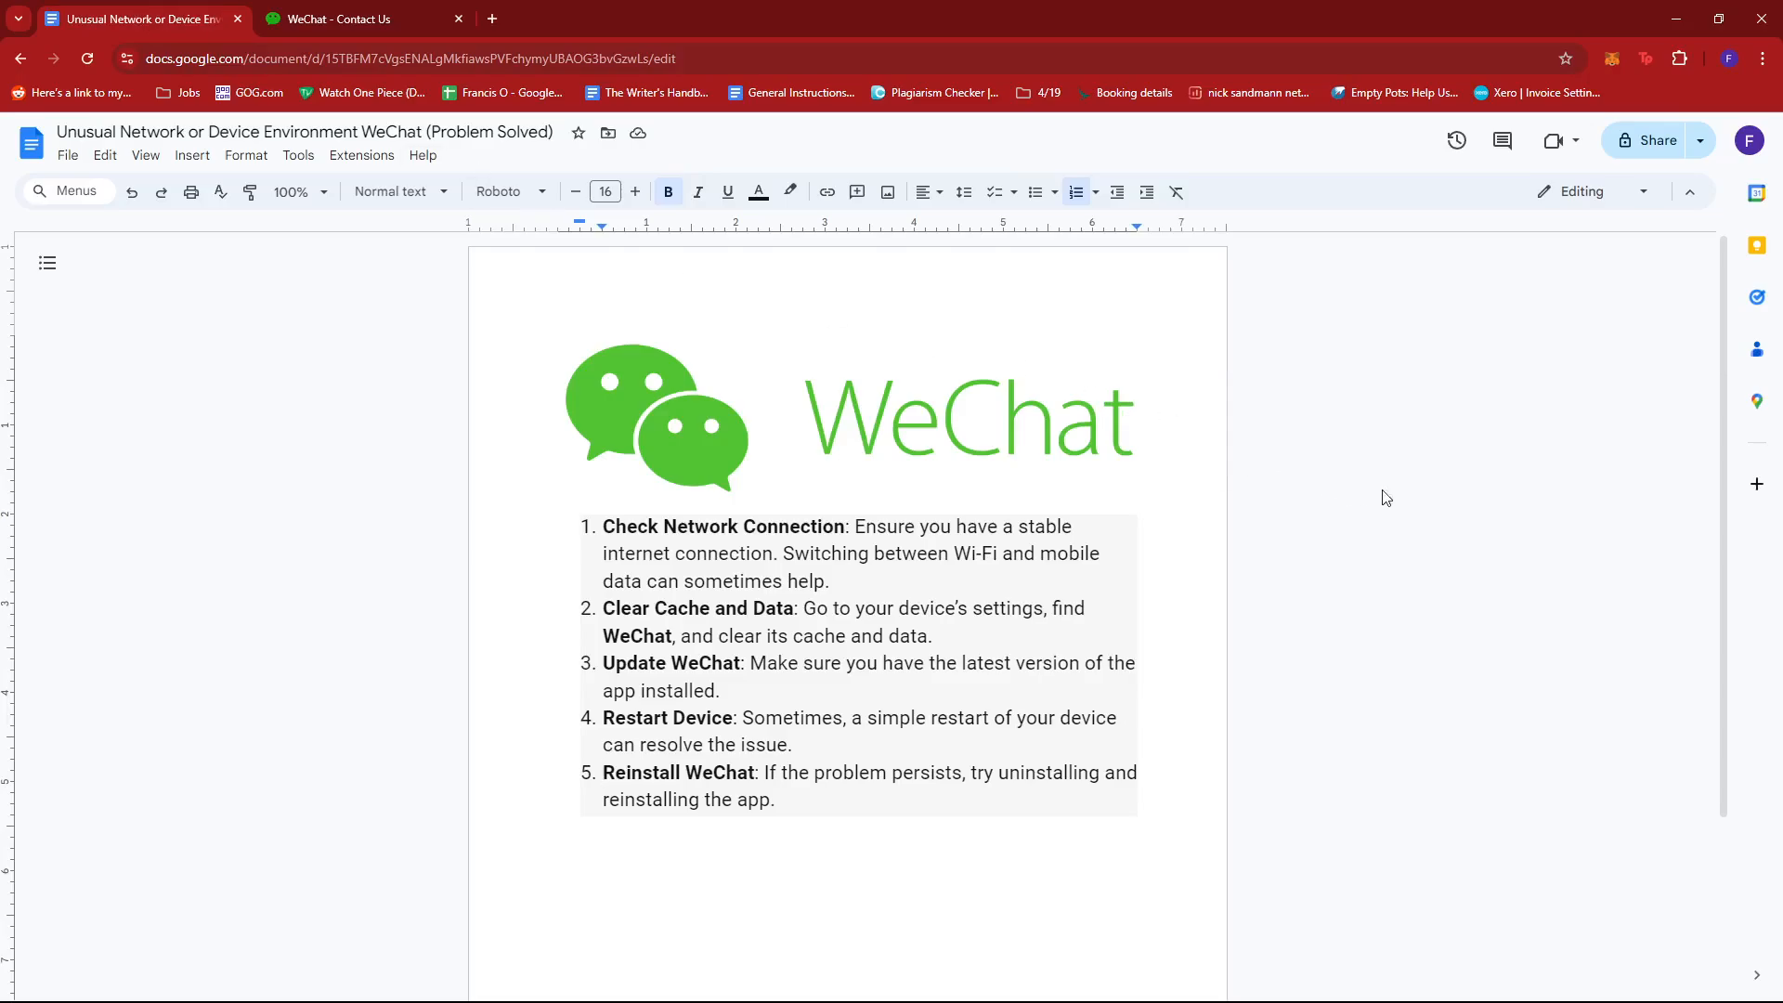
mouse_move(1441, 497)
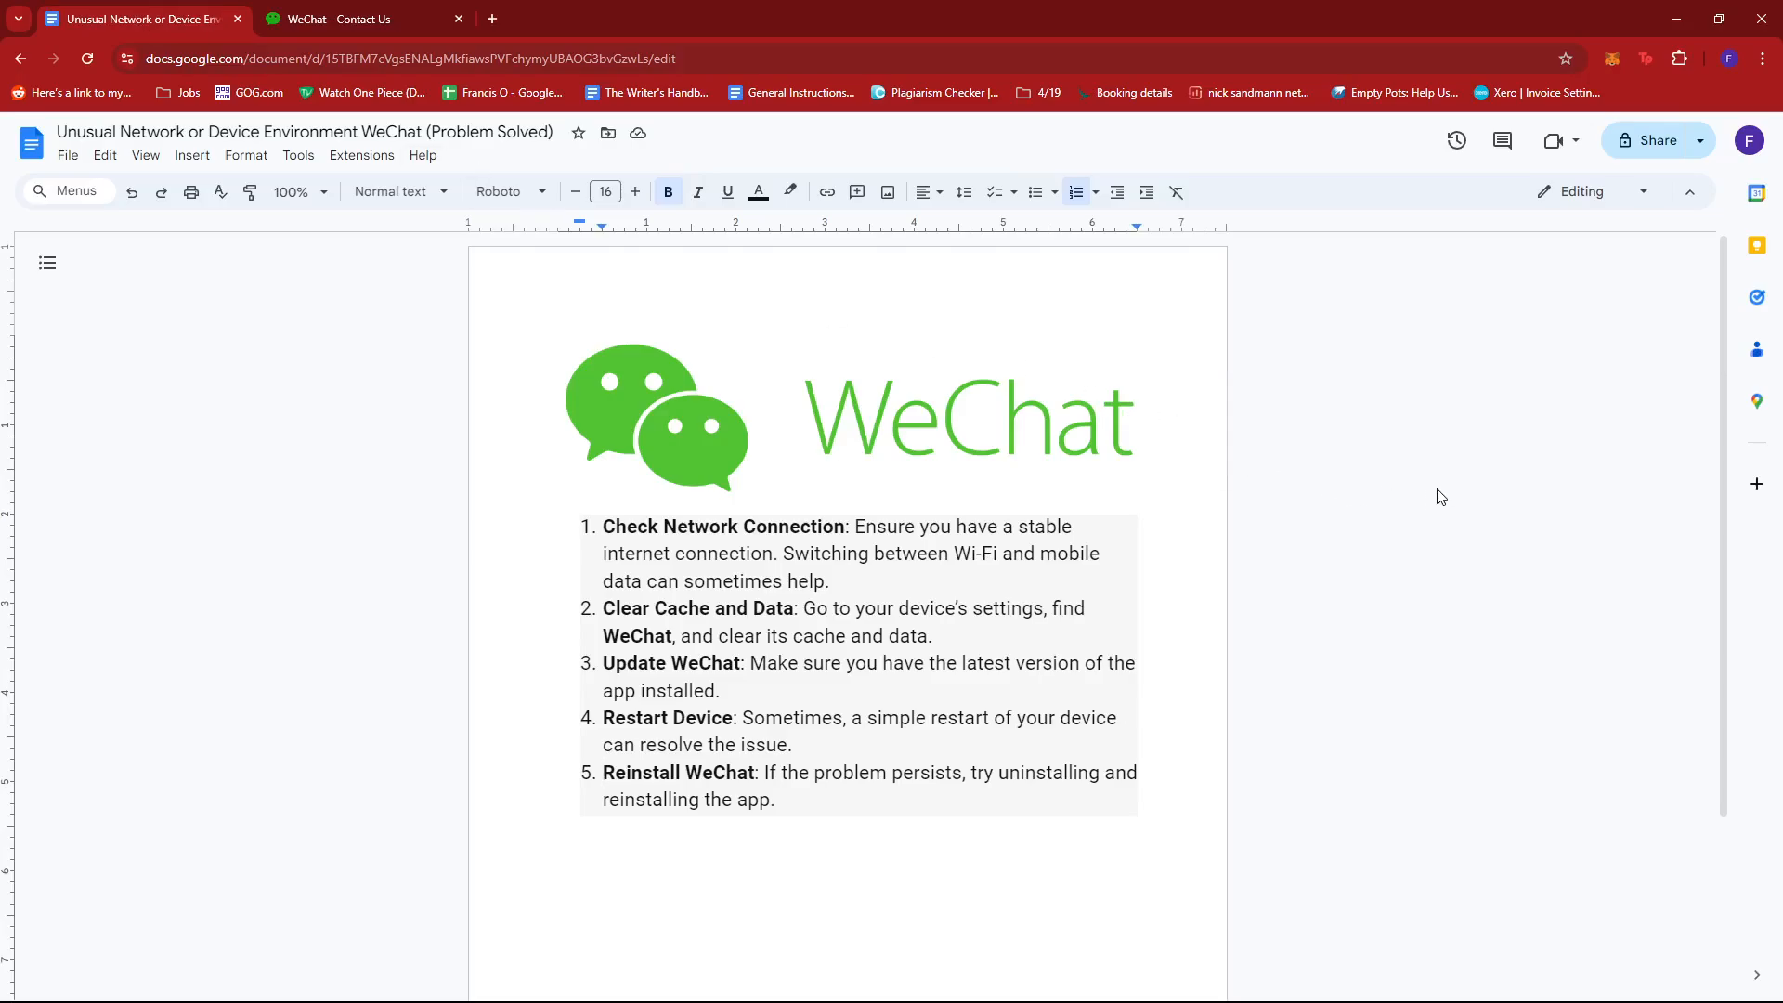